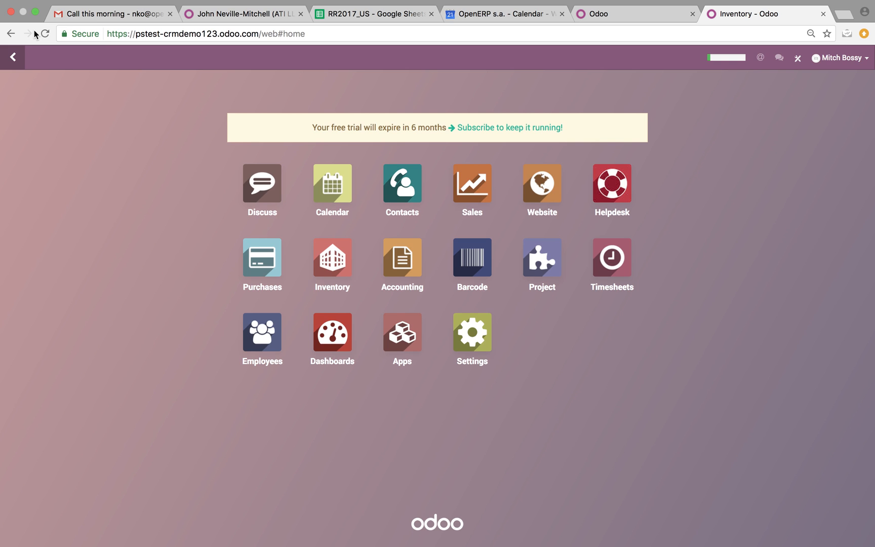
pyautogui.moveTo(192, 125)
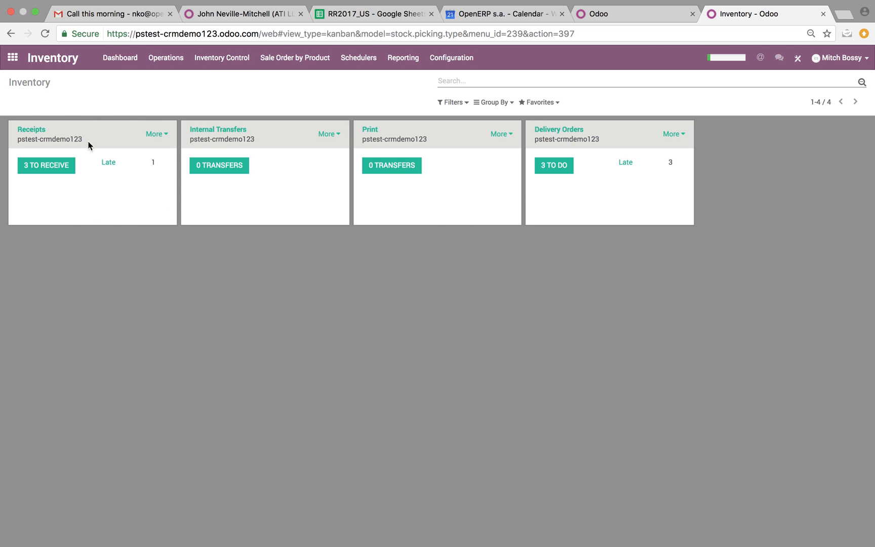
pyautogui.moveTo(218, 130)
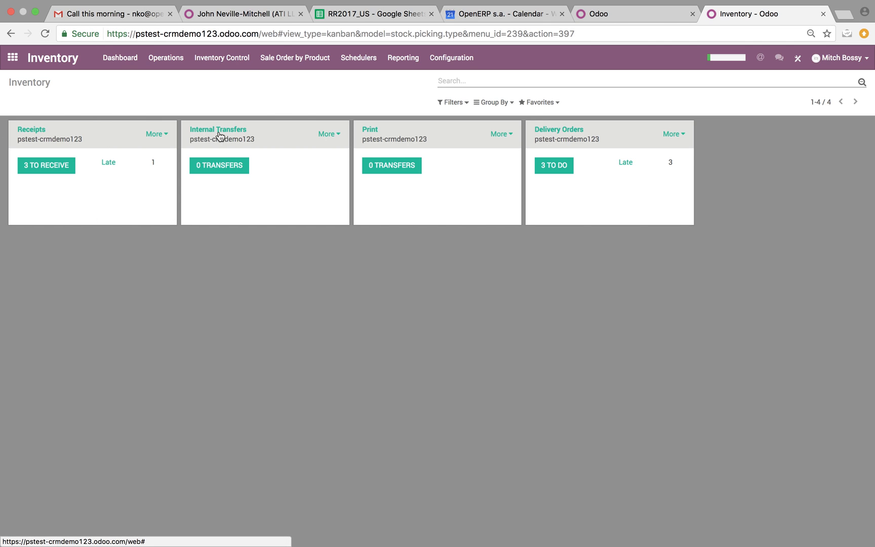
pyautogui.moveTo(416, 150)
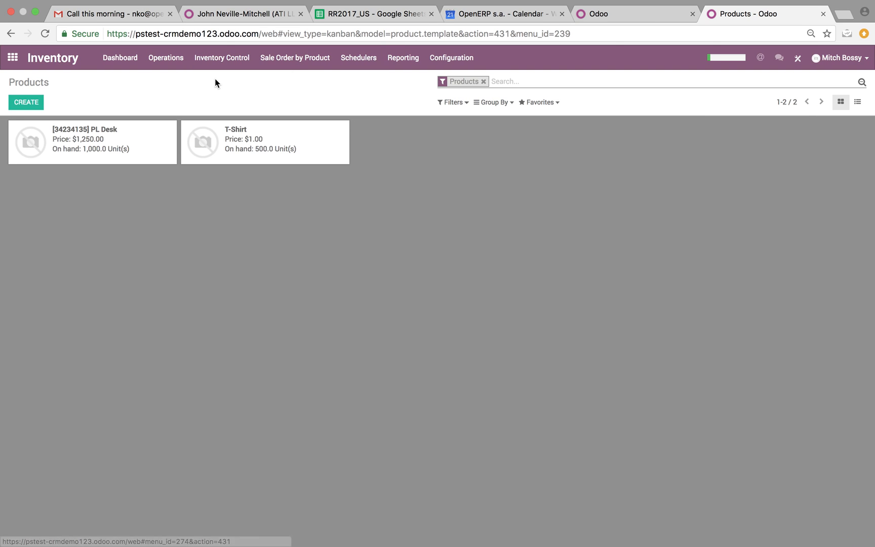
# Step: Review the T-Shirt product's inventory routes, confirming Buy and Print are enabled
pyautogui.click(265, 141)
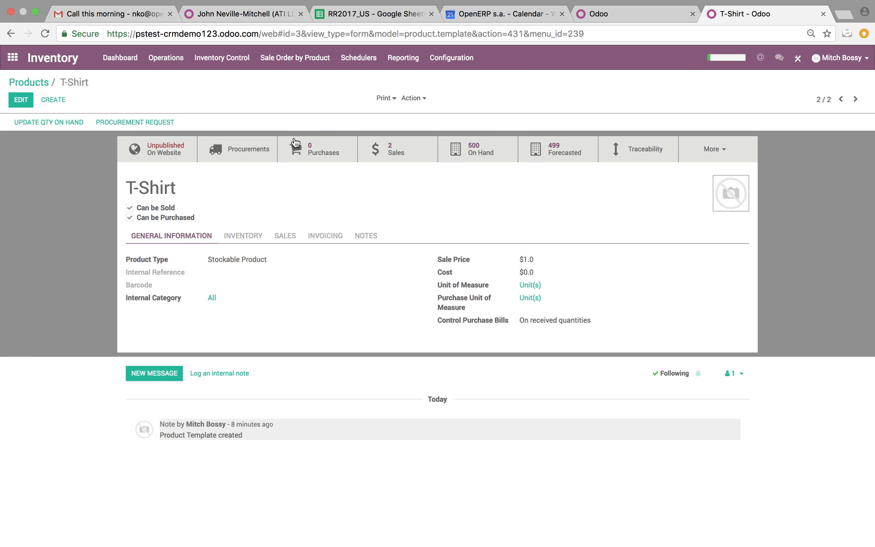
pyautogui.click(242, 235)
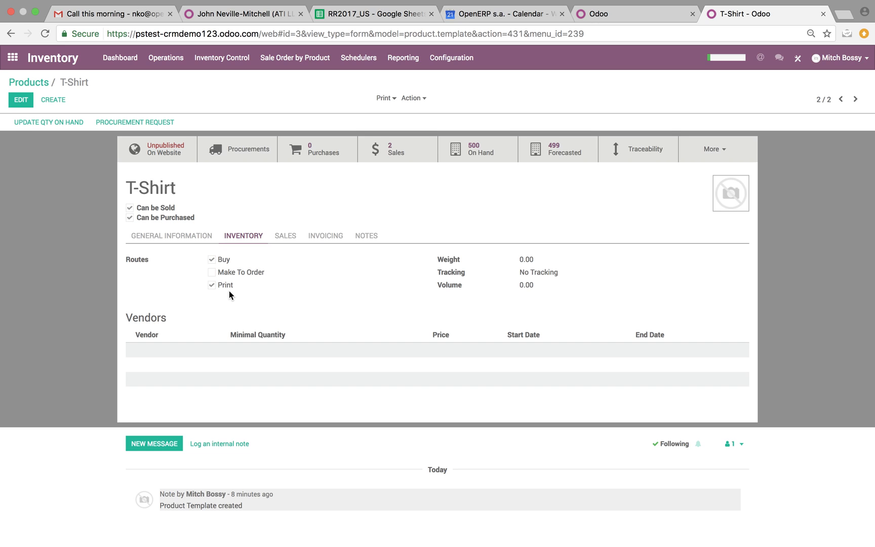
pyautogui.moveTo(240, 289)
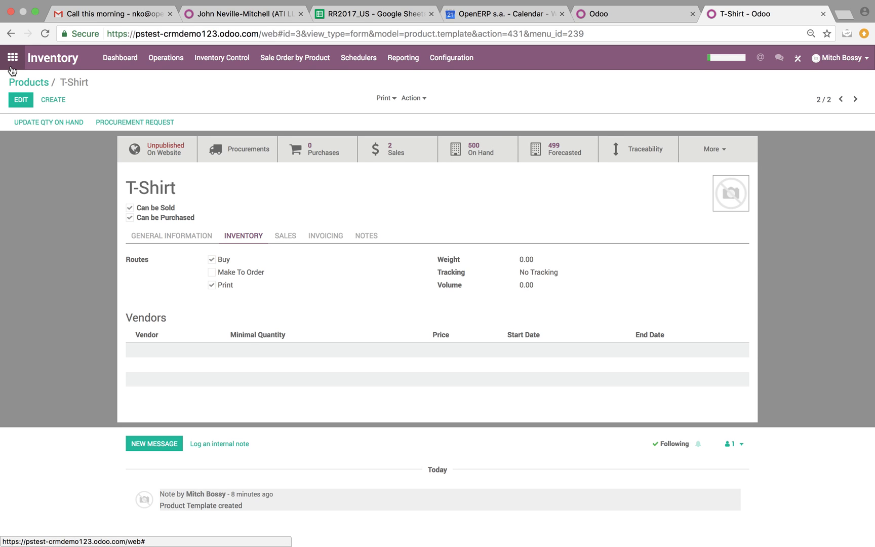
pyautogui.click(12, 58)
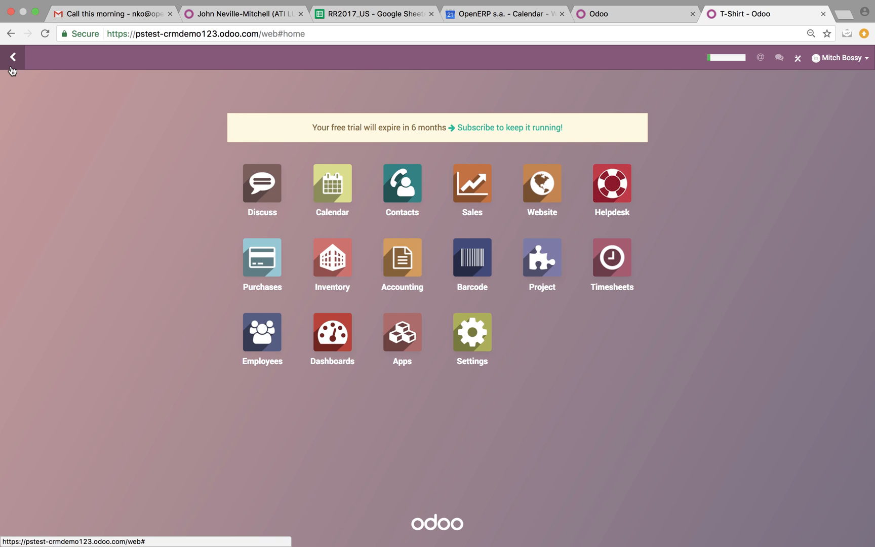
# Step: Create and confirm quotation SO012 for Tim Ferris with one T-Shirt at $1.15
pyautogui.click(472, 182)
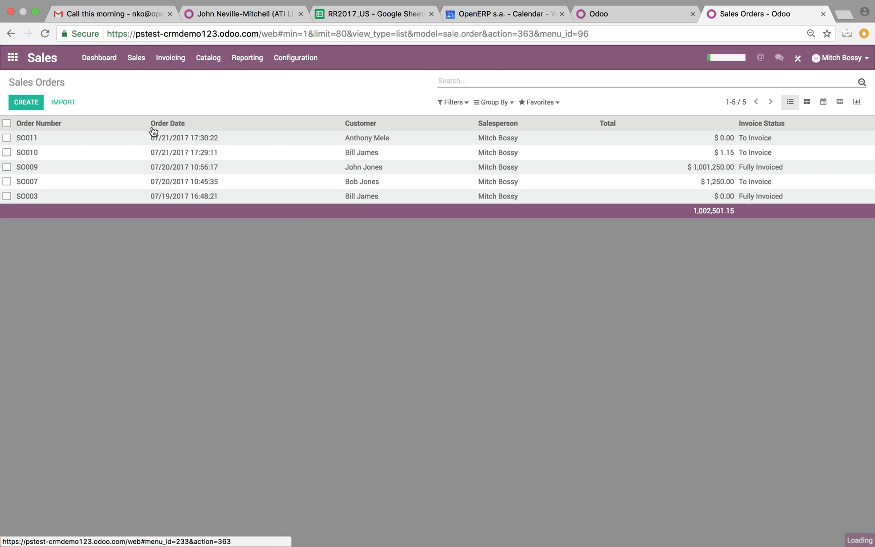
pyautogui.click(26, 102)
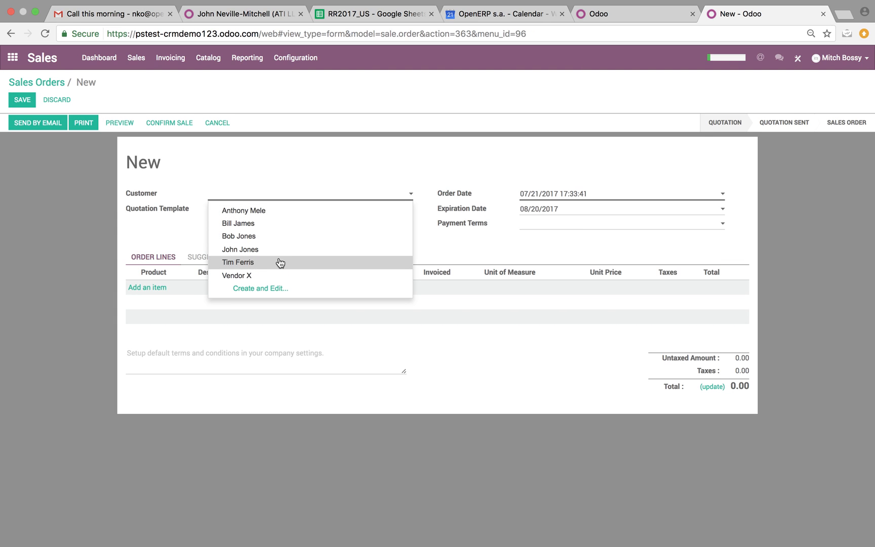
pyautogui.click(237, 262)
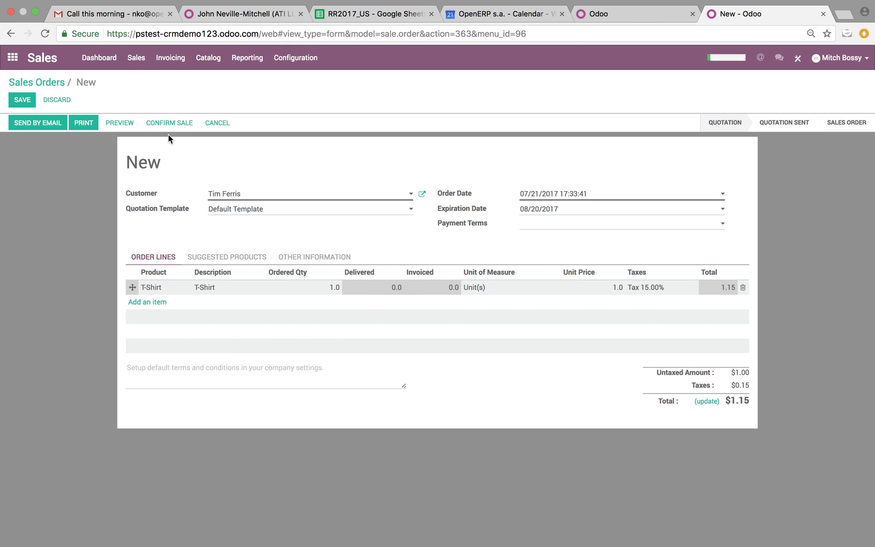
pyautogui.click(22, 100)
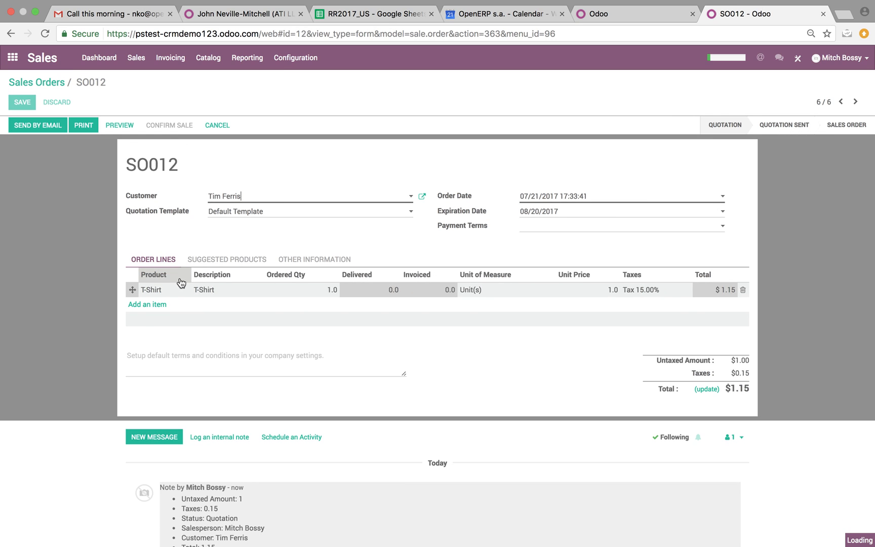
pyautogui.click(168, 125)
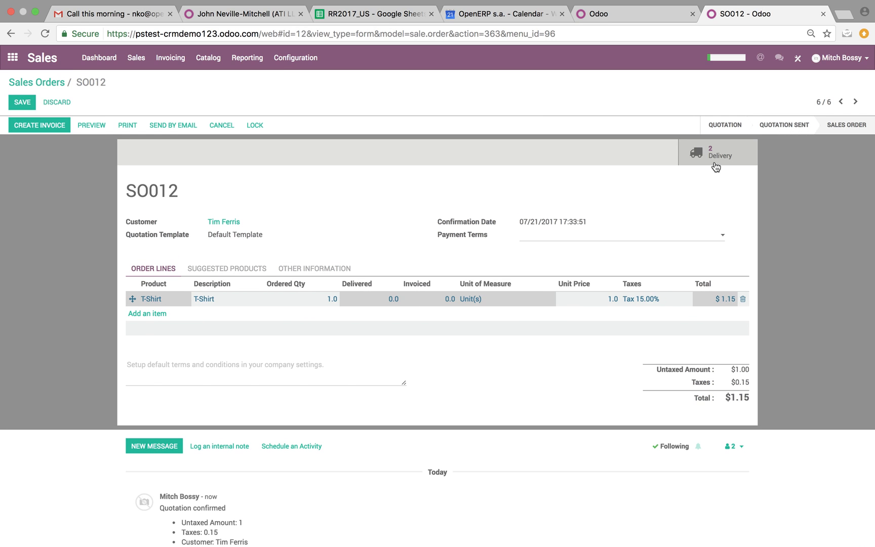
pyautogui.moveTo(210, 318)
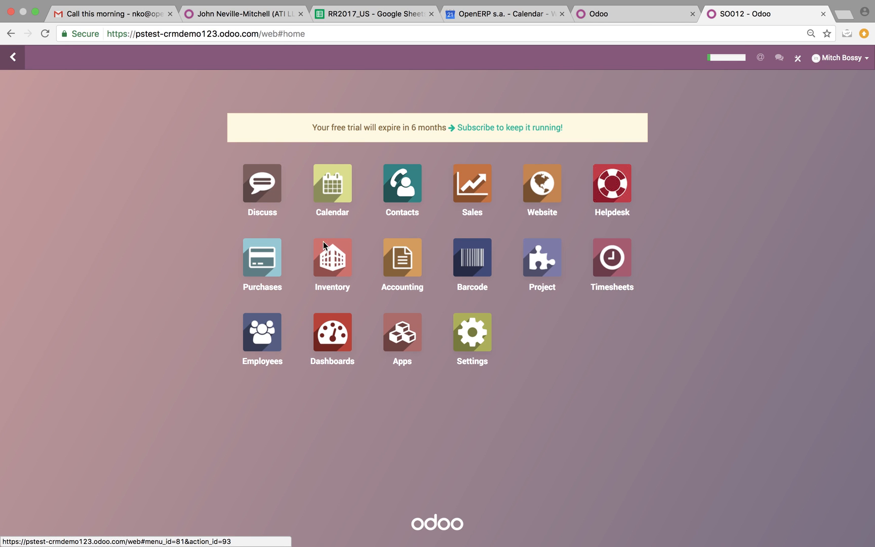
# Step: Open Print transfer WH/PICK/00003 and enter a done quantity of 1
pyautogui.click(331, 259)
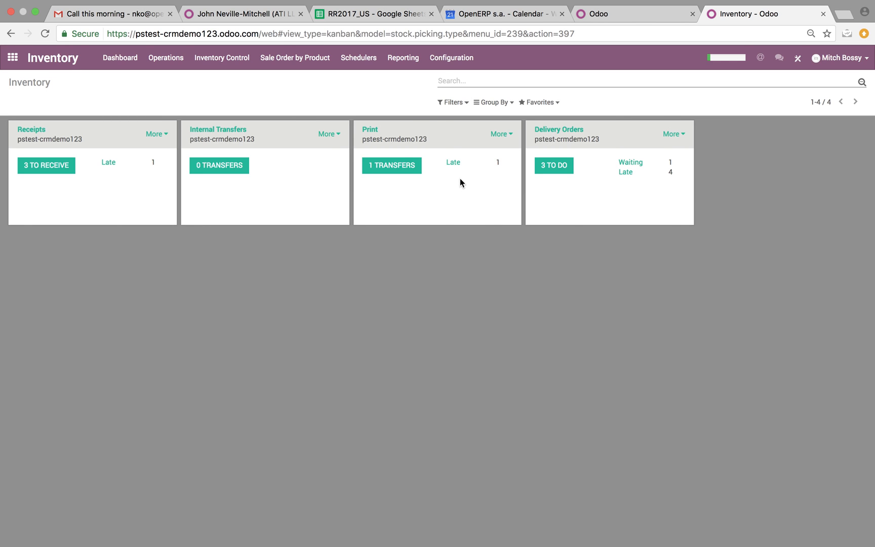
pyautogui.moveTo(391, 165)
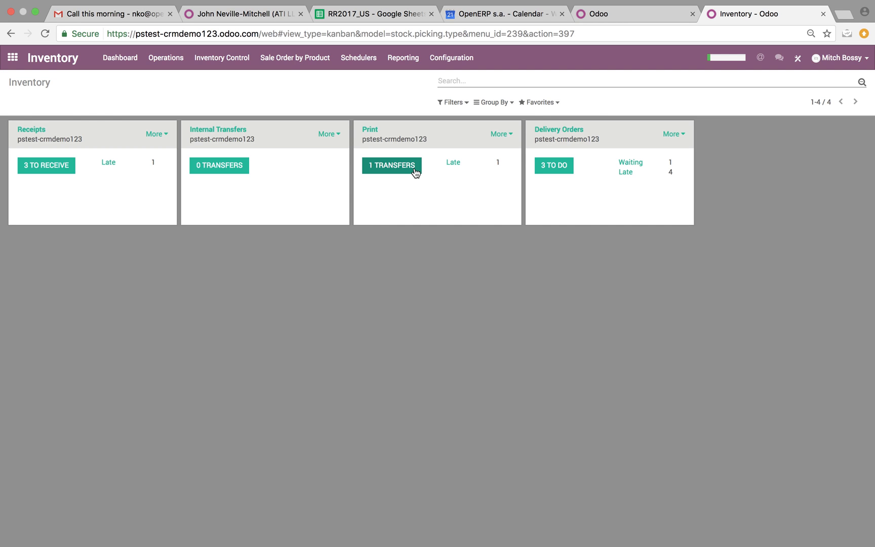
pyautogui.click(391, 165)
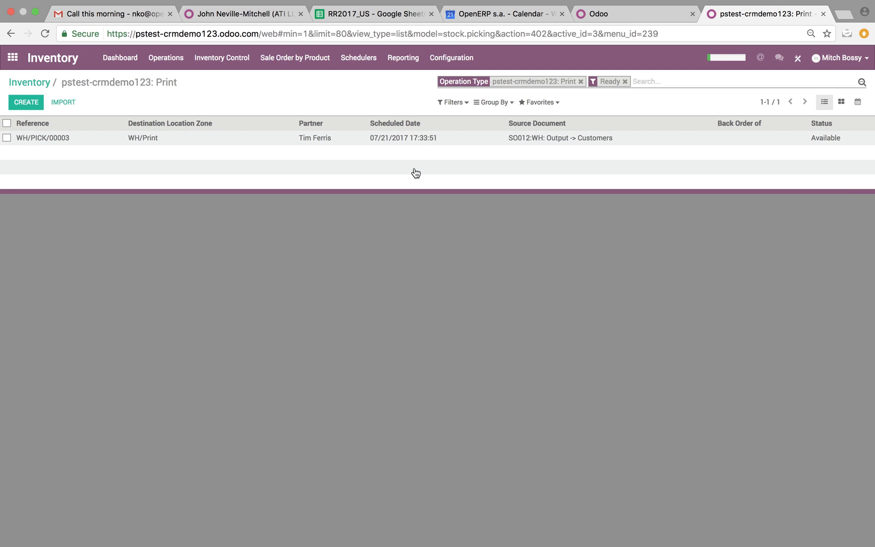
pyautogui.moveTo(425, 143)
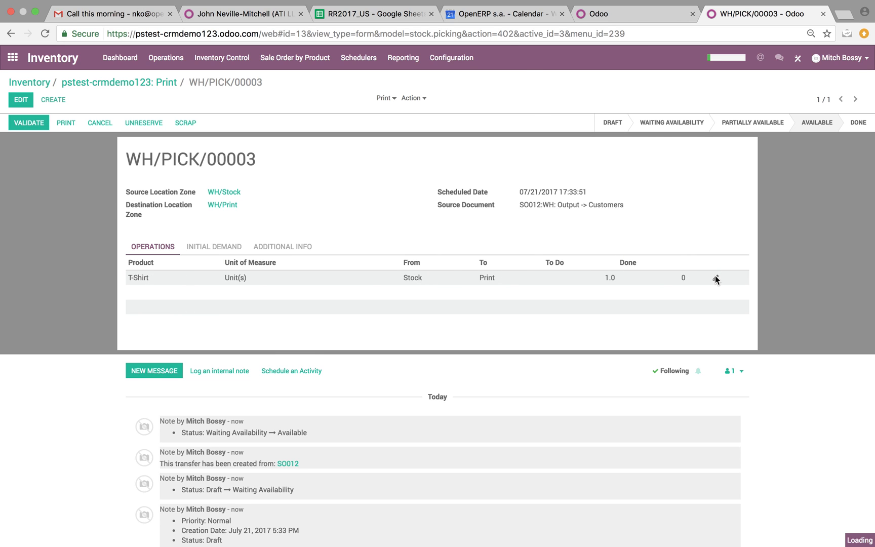
pyautogui.click(716, 277)
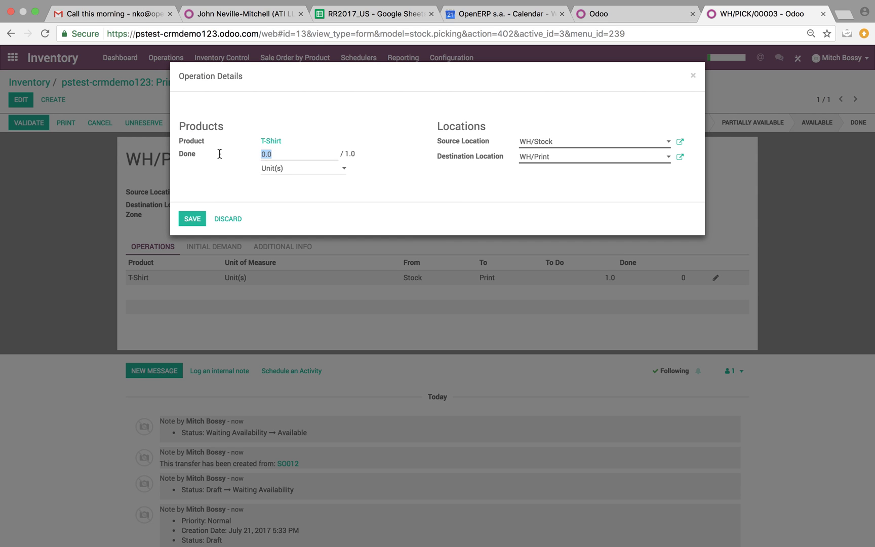
pyautogui.write('1')
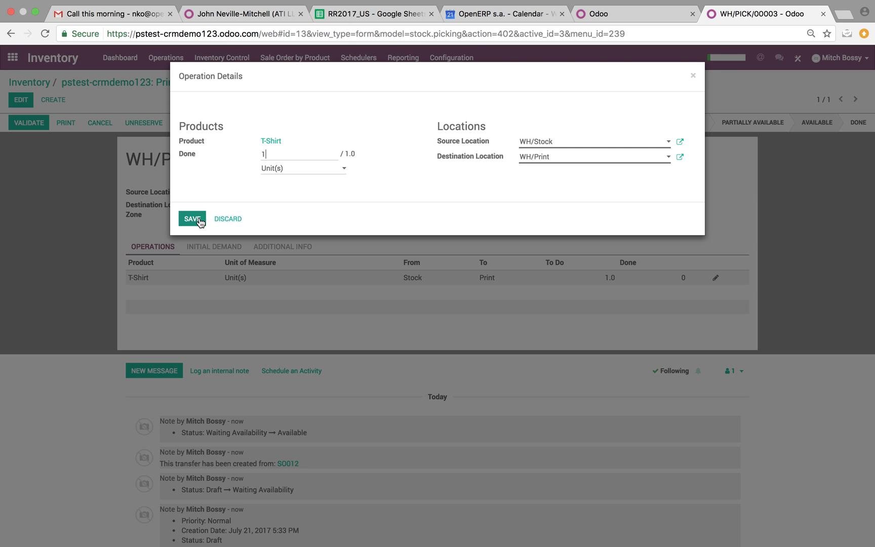
# Step: Save and validate WH/PICK/00003 to Done, returning to the Inventory overview
pyautogui.click(191, 218)
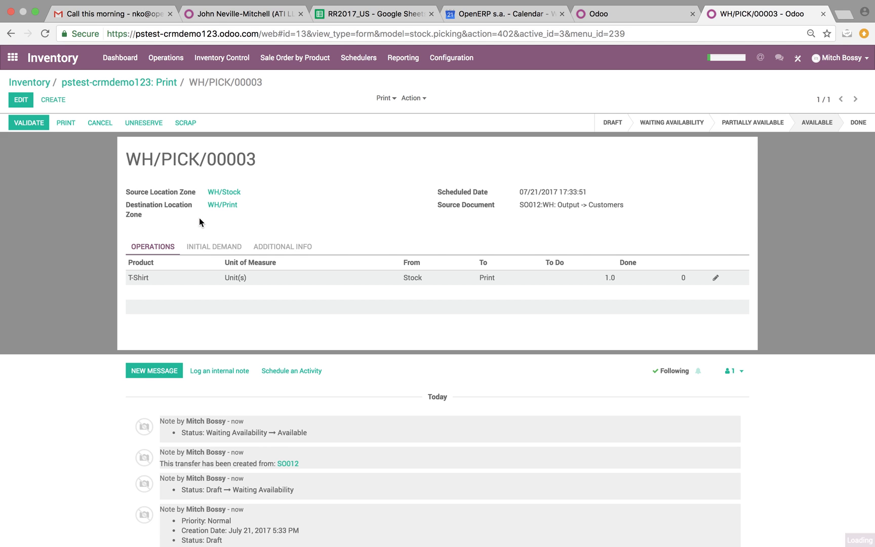
pyautogui.click(28, 122)
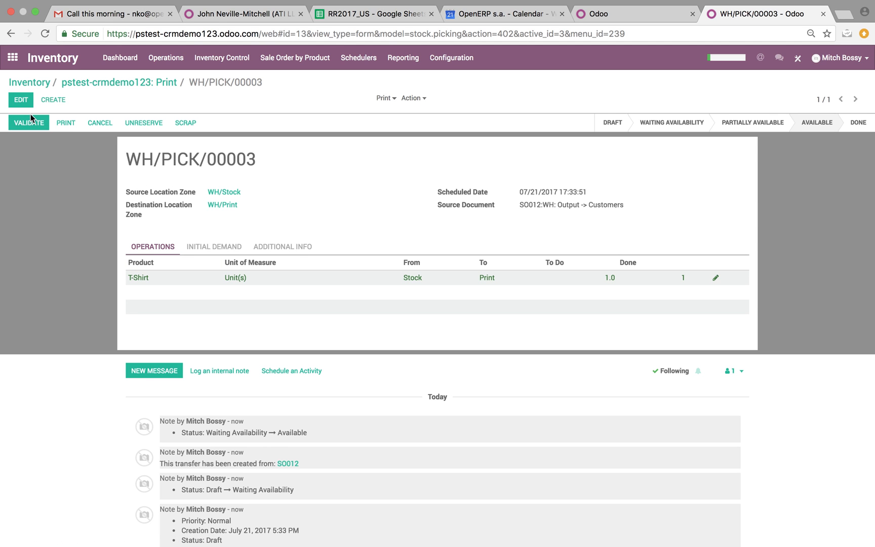
pyautogui.click(27, 122)
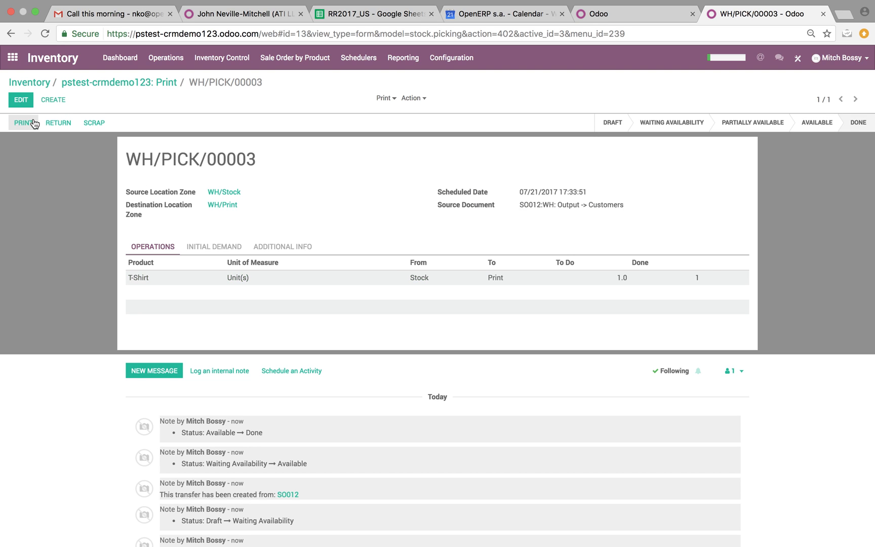
pyautogui.click(120, 58)
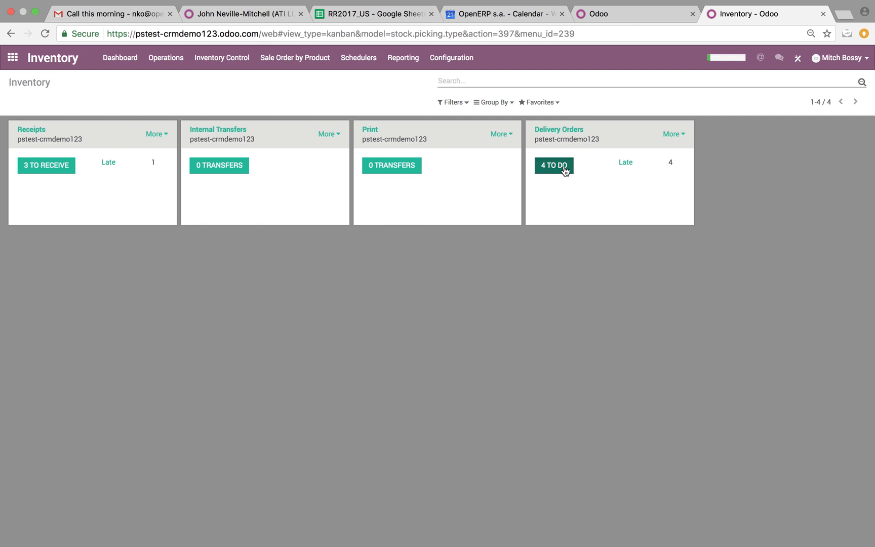
# Step: Validate delivery order WH/OUT/00006 to Done with 1 T-Shirt, then return to apps
pyautogui.click(553, 165)
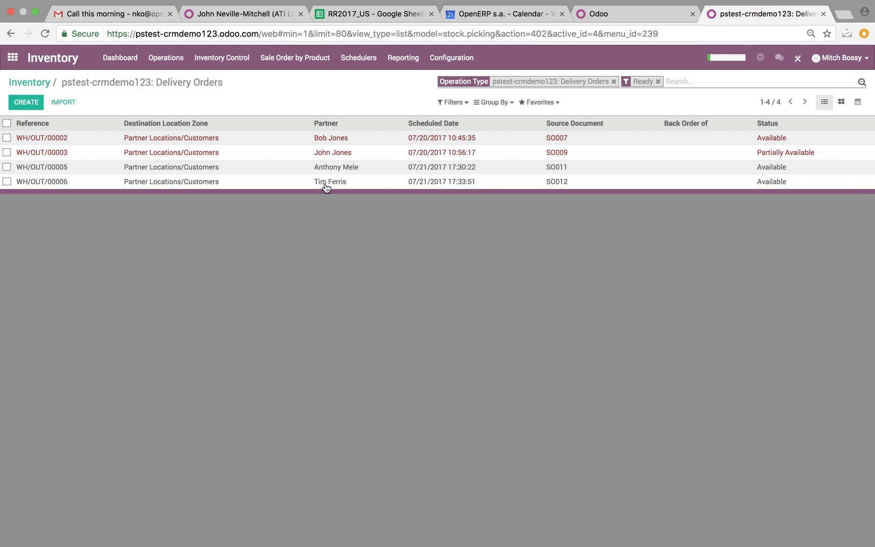
pyautogui.moveTo(556, 190)
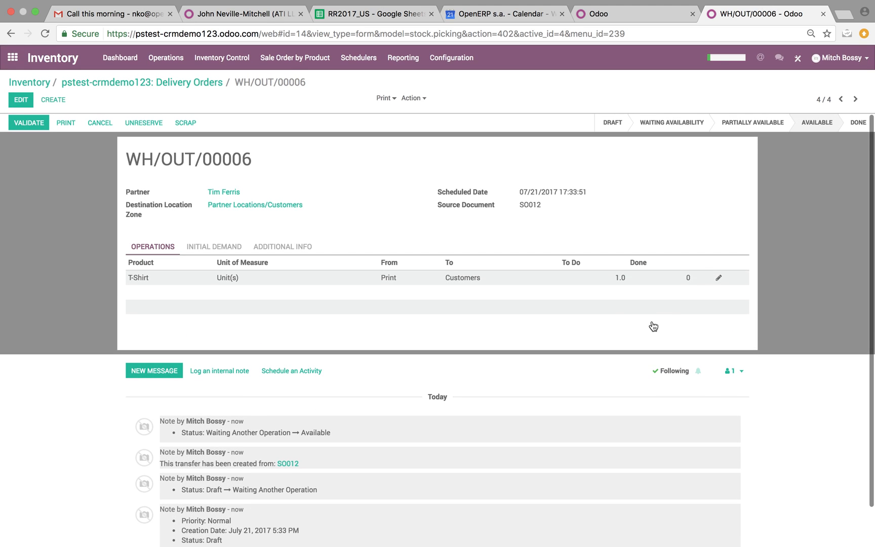
pyautogui.click(719, 278)
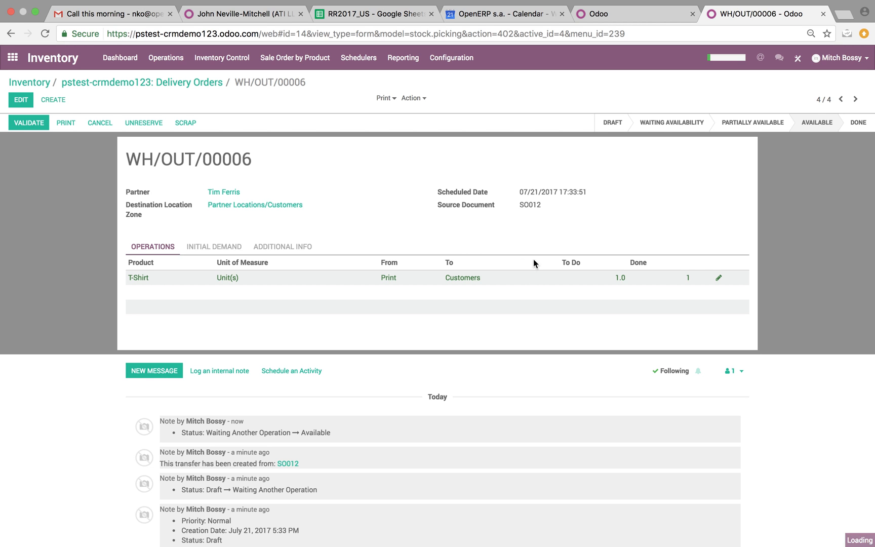
pyautogui.click(28, 122)
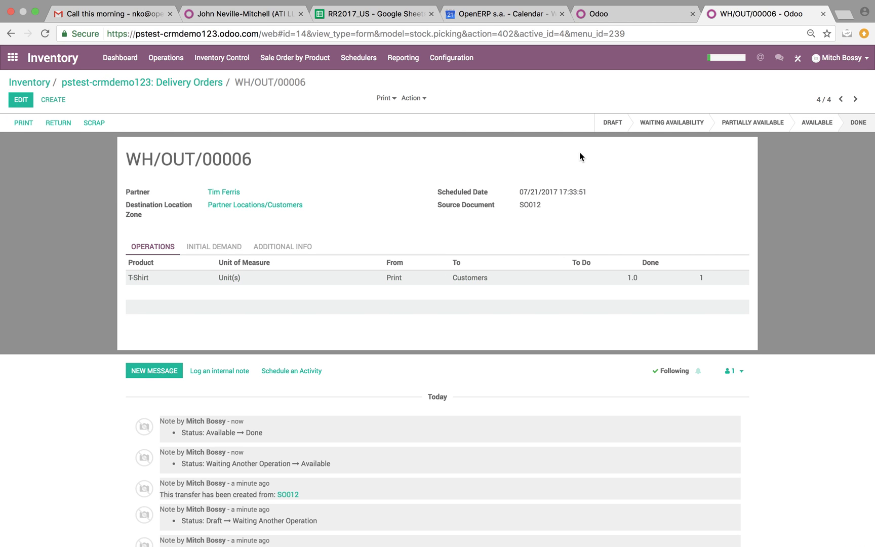
pyautogui.moveTo(447, 278)
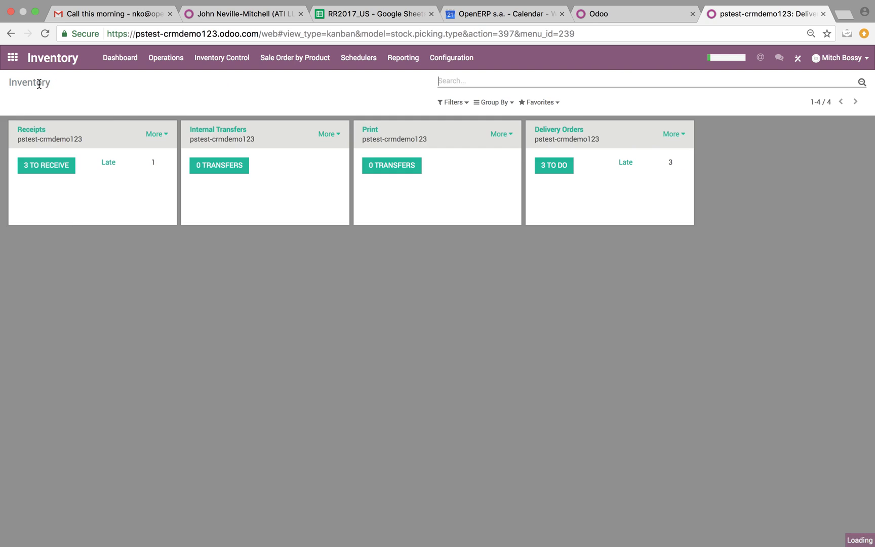
pyautogui.click(12, 57)
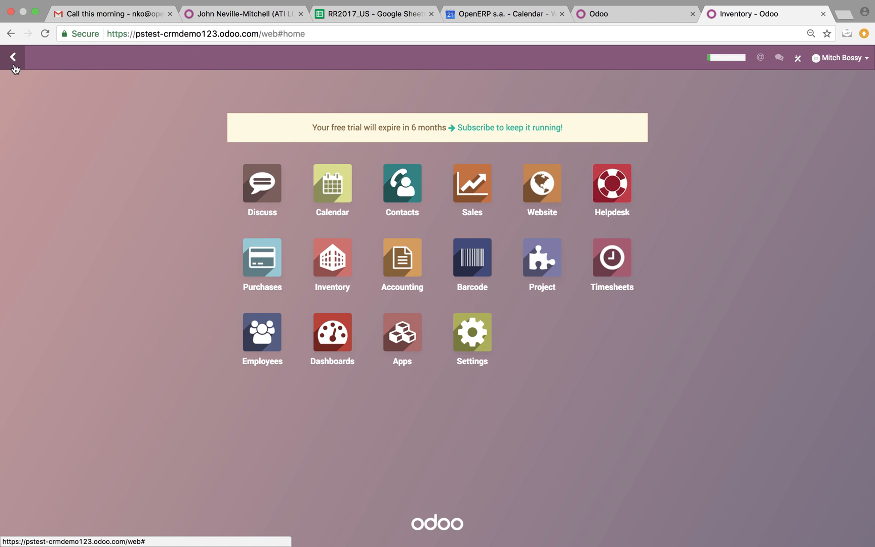